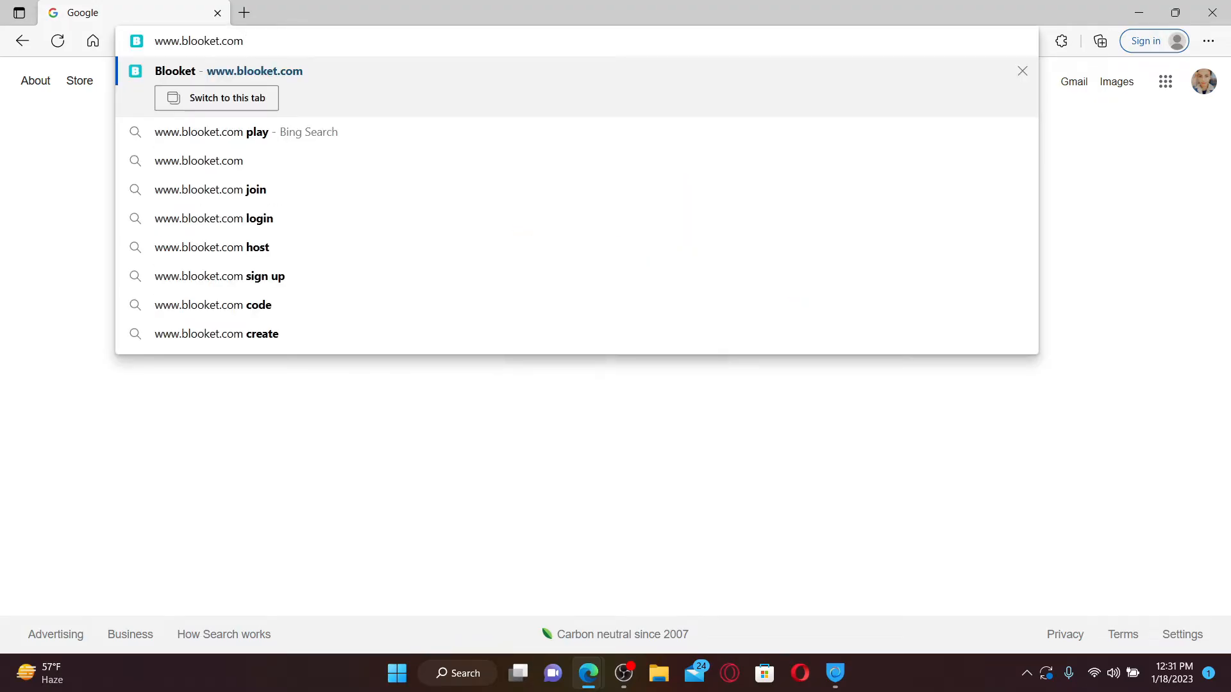
{"action": "left_click", "coordinate": [198, 161]}
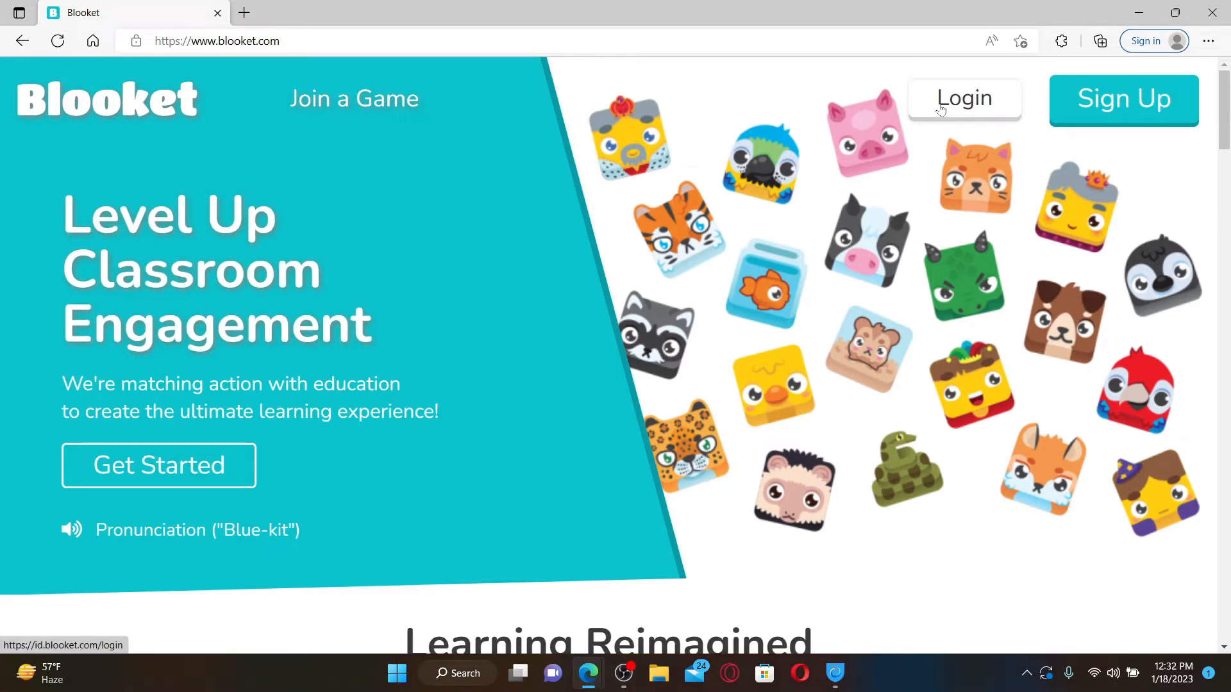
{"action": "left_click", "coordinate": [963, 99]}
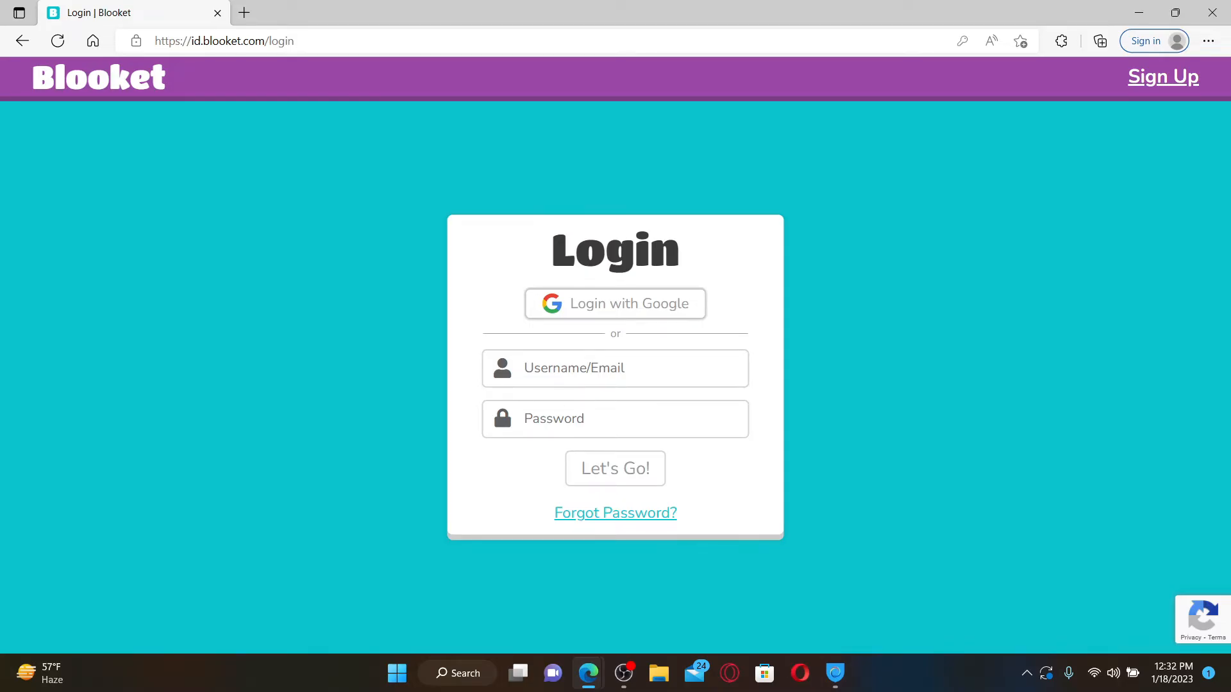
{"action": "mouse_move", "coordinate": [614, 305]}
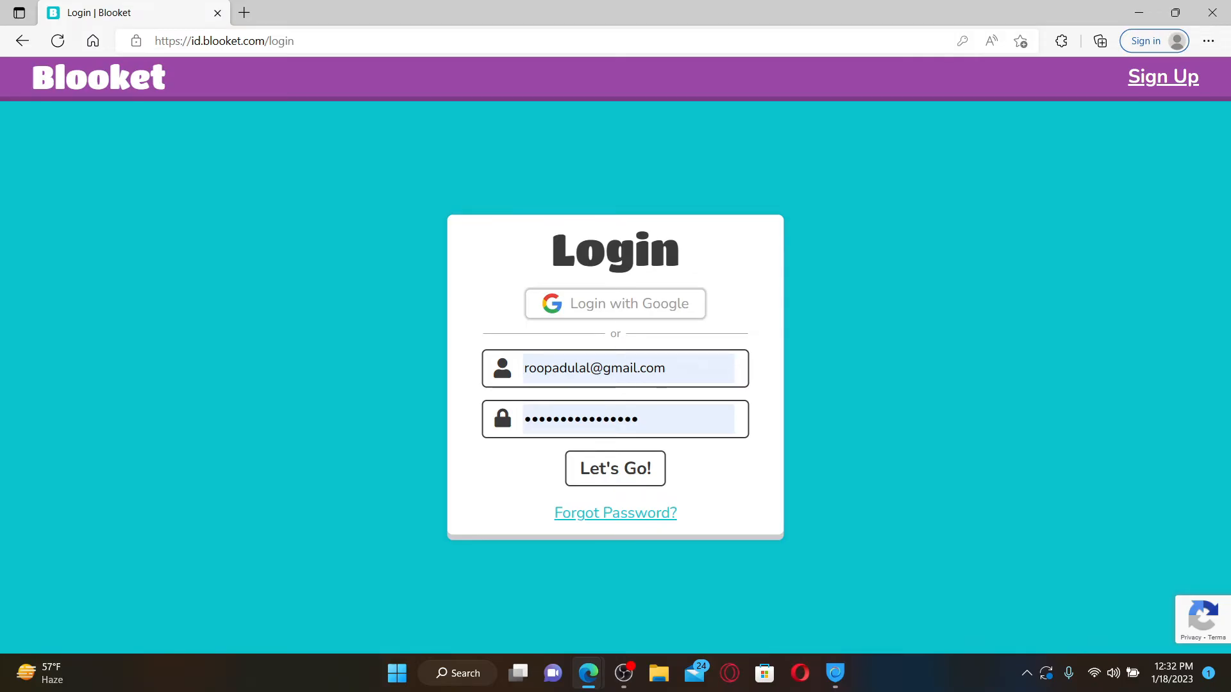
{"action": "mouse_move", "coordinate": [596, 538]}
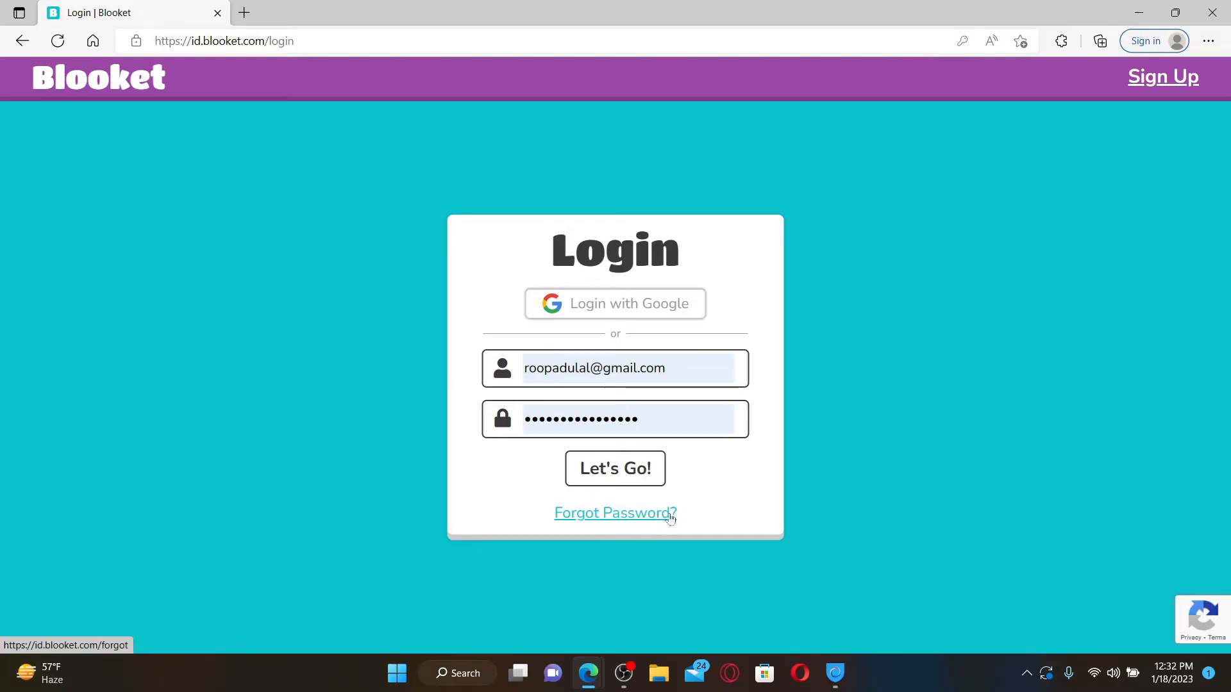
{"action": "mouse_move", "coordinate": [644, 517]}
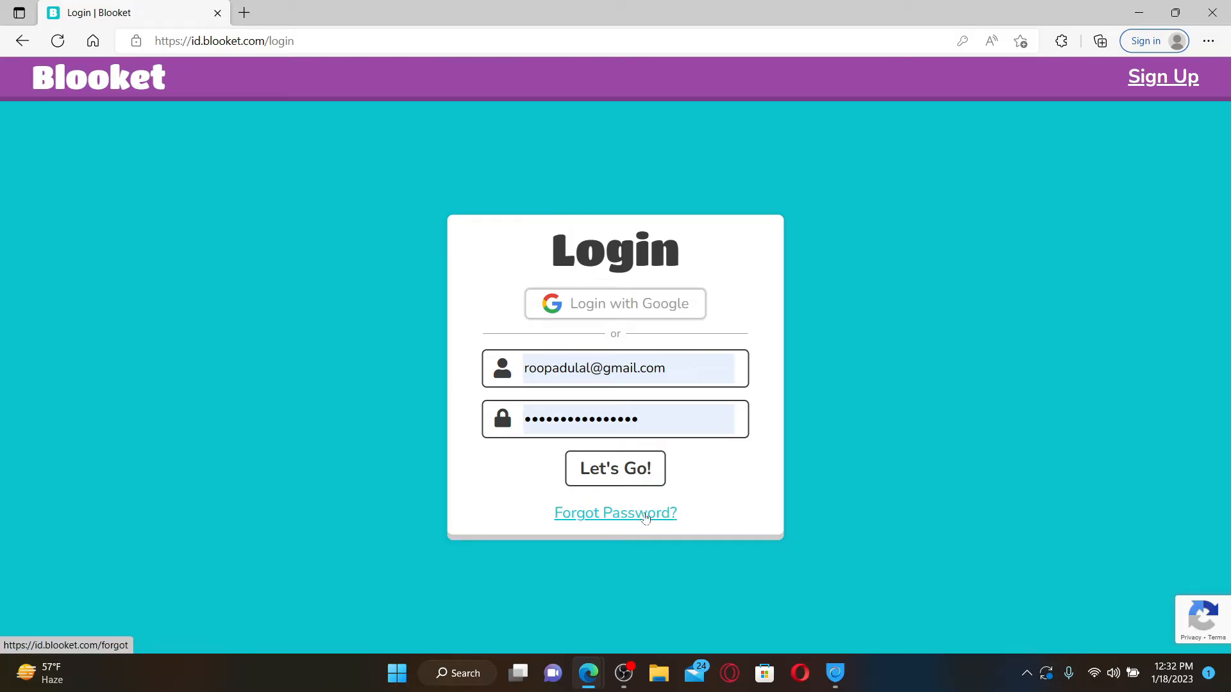
Submit the entered email and password with Let's Go! to reach the Stats dashboard.
{"action": "left_click", "coordinate": [614, 468]}
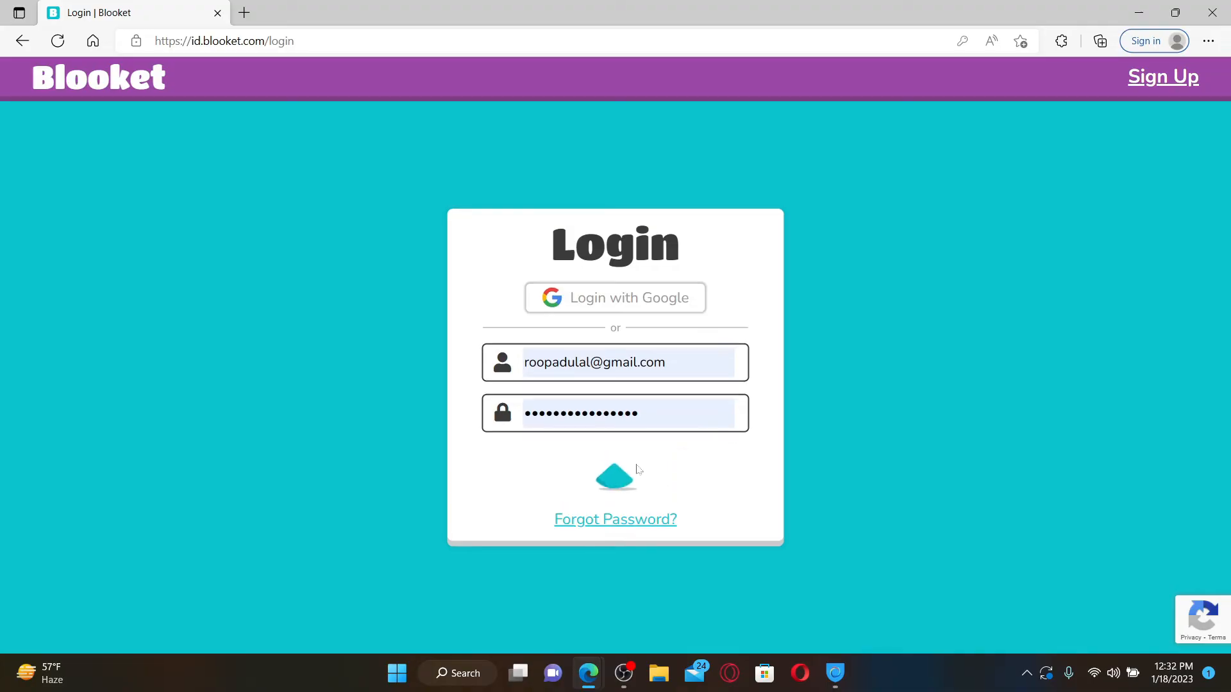
{"action": "left_click", "coordinate": [614, 477]}
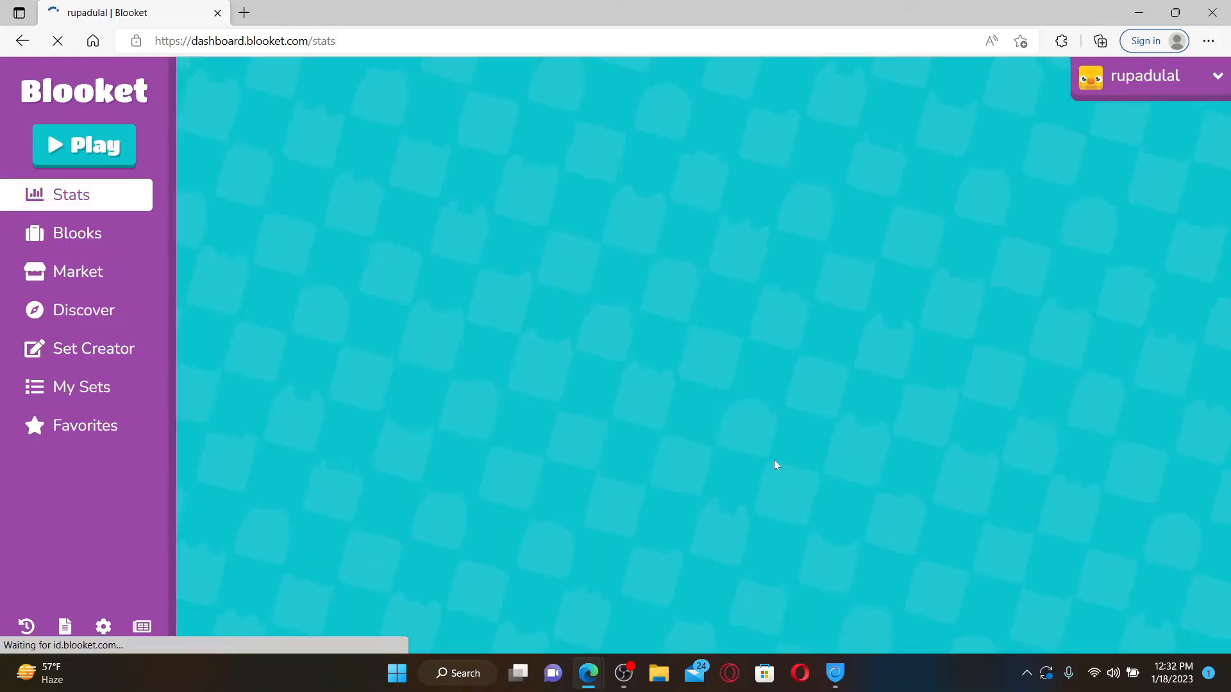